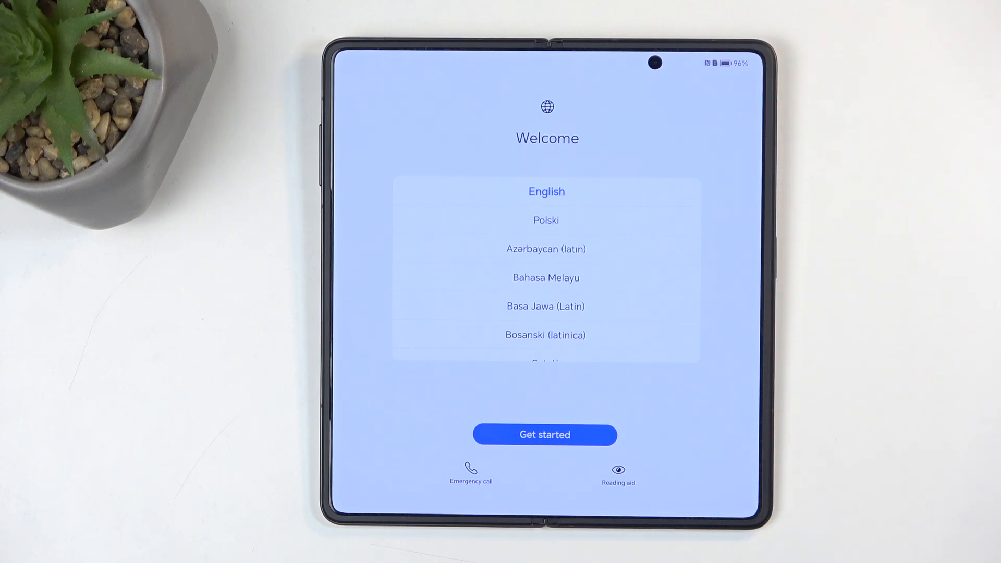
Step: Begin setup with English as the language via Get started
click(545, 434)
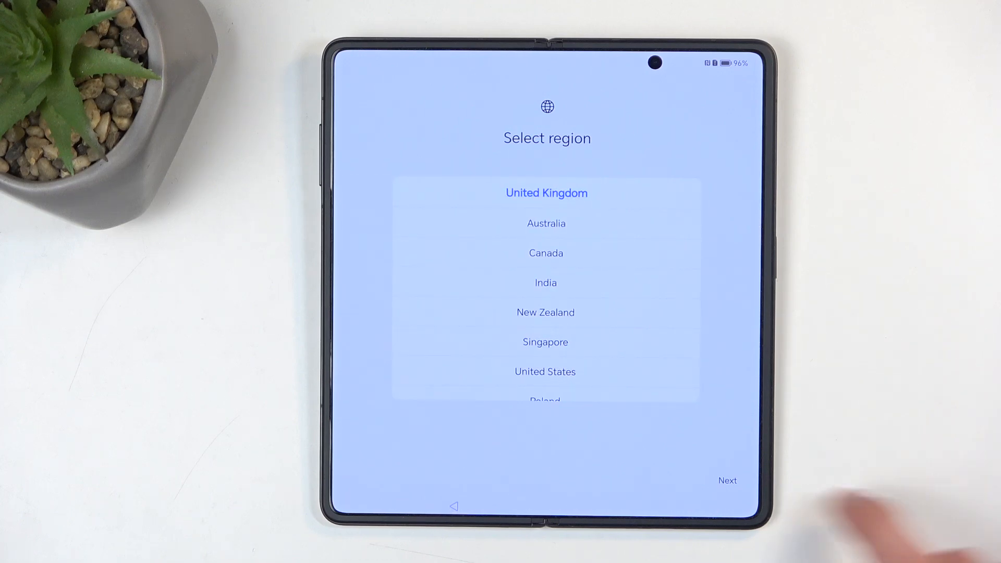
Step: Confirm United Kingdom as the region and tick the terms of use agreement box
click(727, 480)
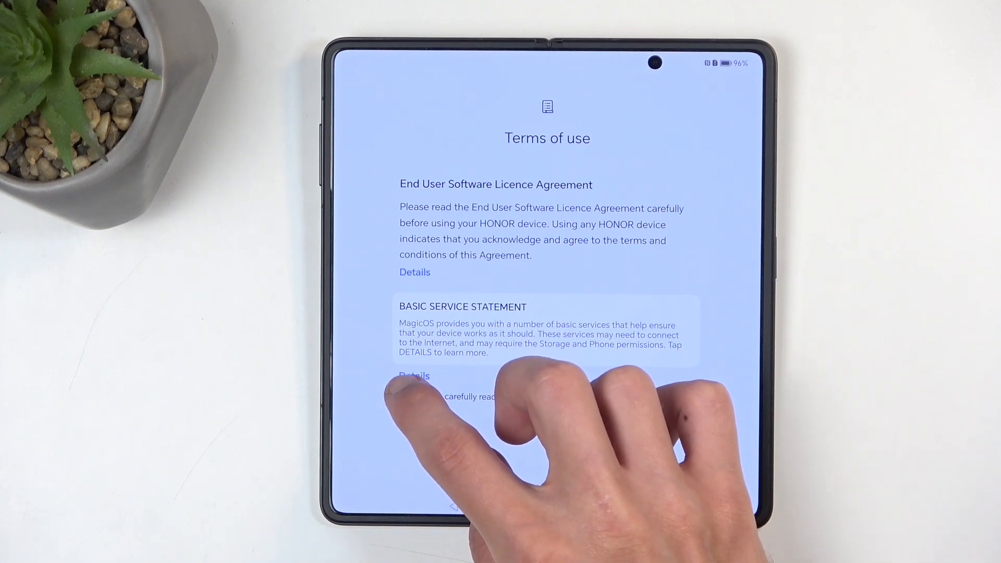
click(406, 396)
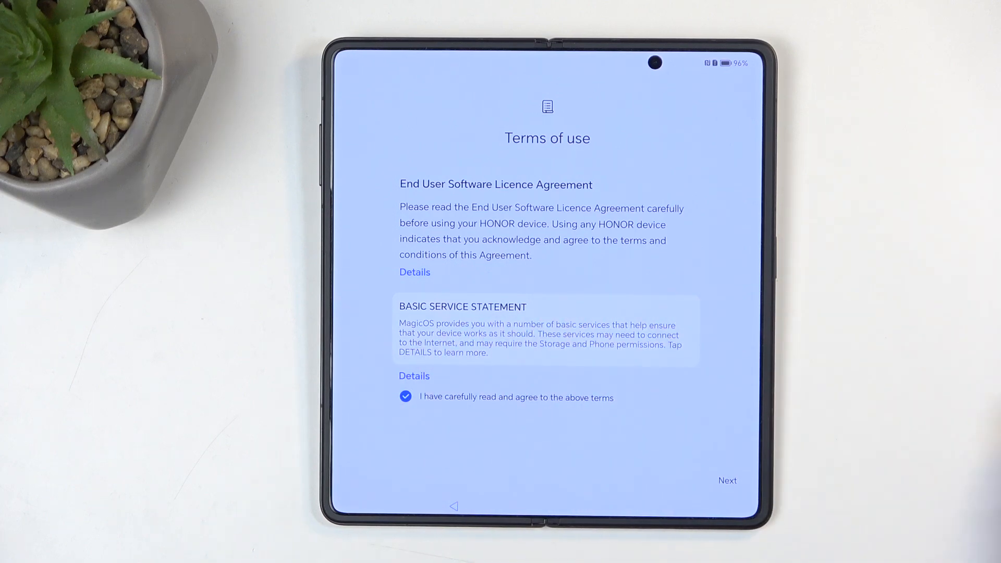
Step: Continue past the accepted terms to the Insert SIM card screen reporting no SIM
click(727, 480)
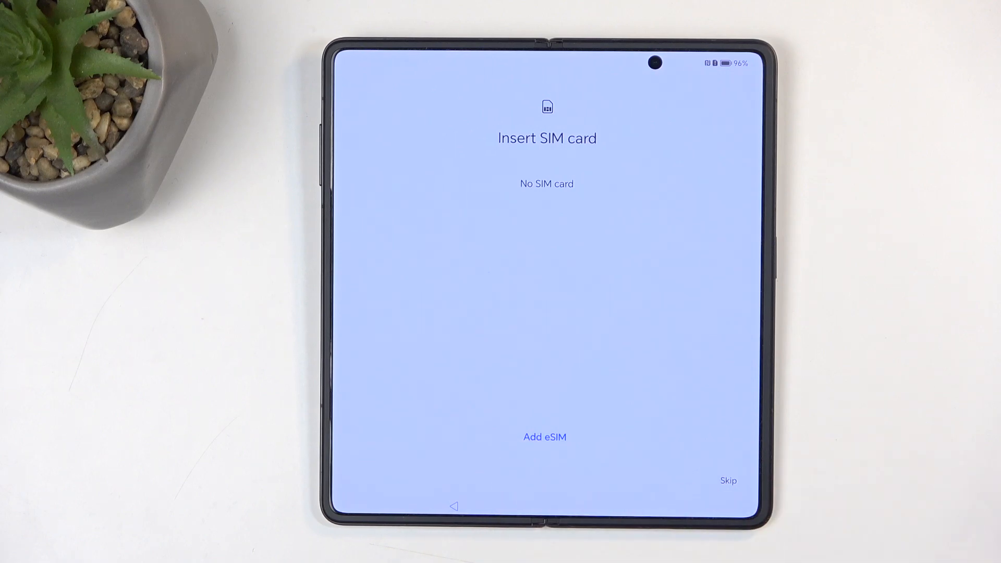
click(727, 480)
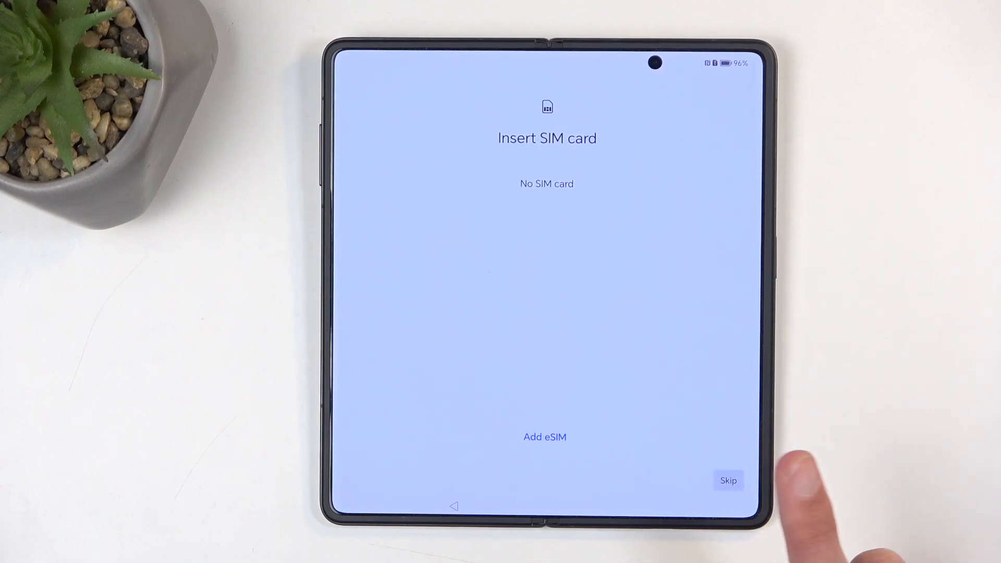
Step: Skip the SIM card step and accept the suggested date and time
click(728, 480)
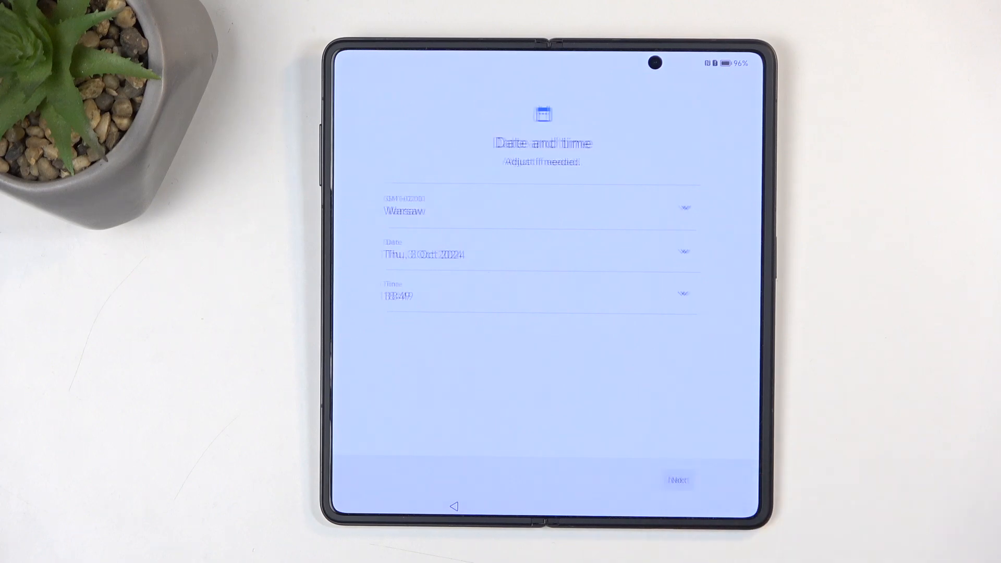
click(677, 480)
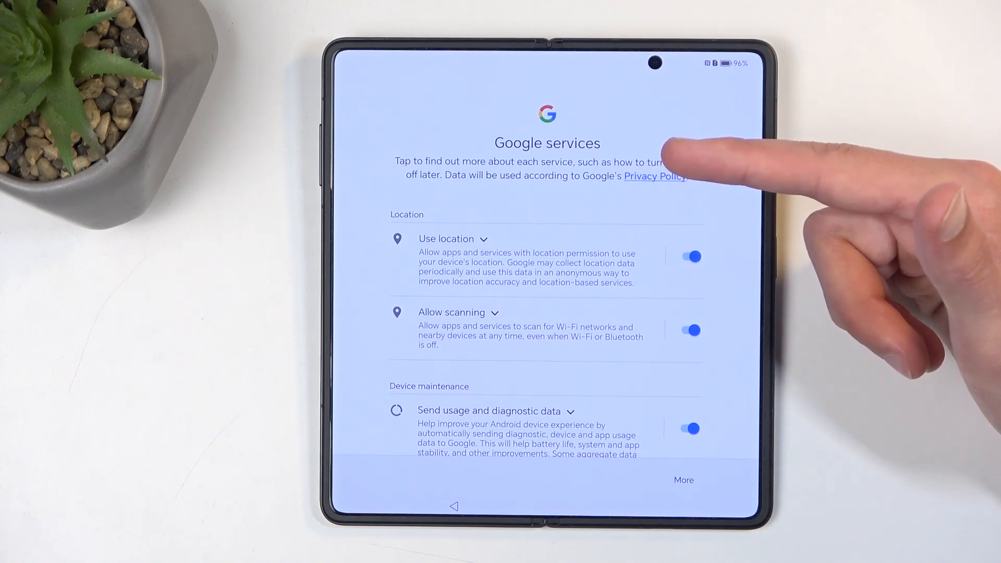
mouse_move(689, 160)
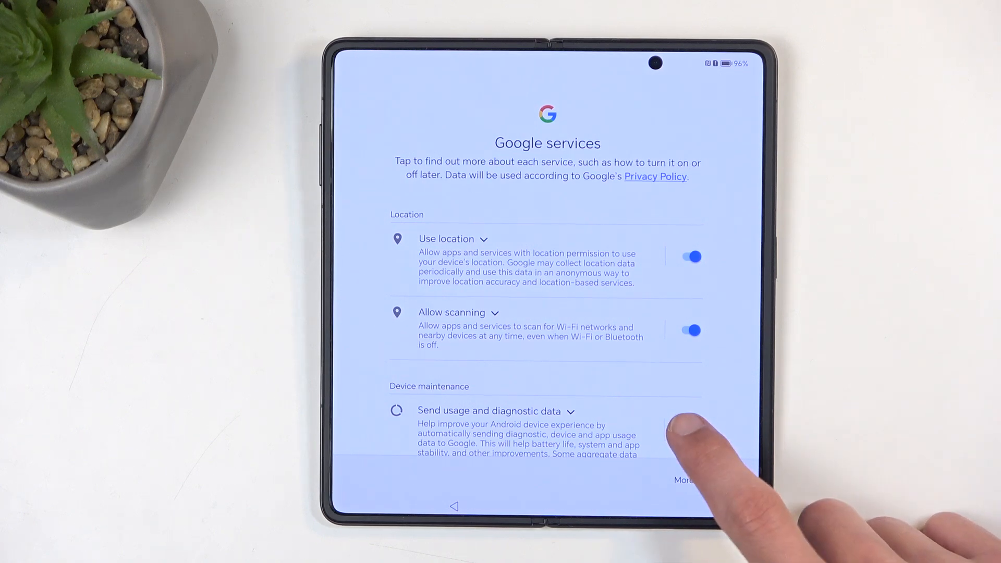
Step: Stop sending usage and diagnostic data and reveal the rest of the Google services page
click(685, 428)
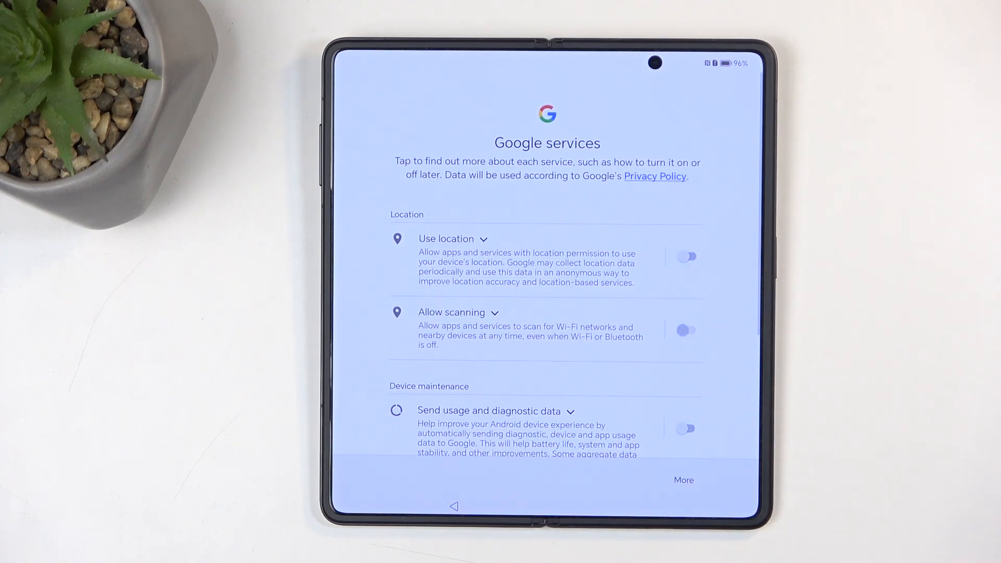
click(684, 480)
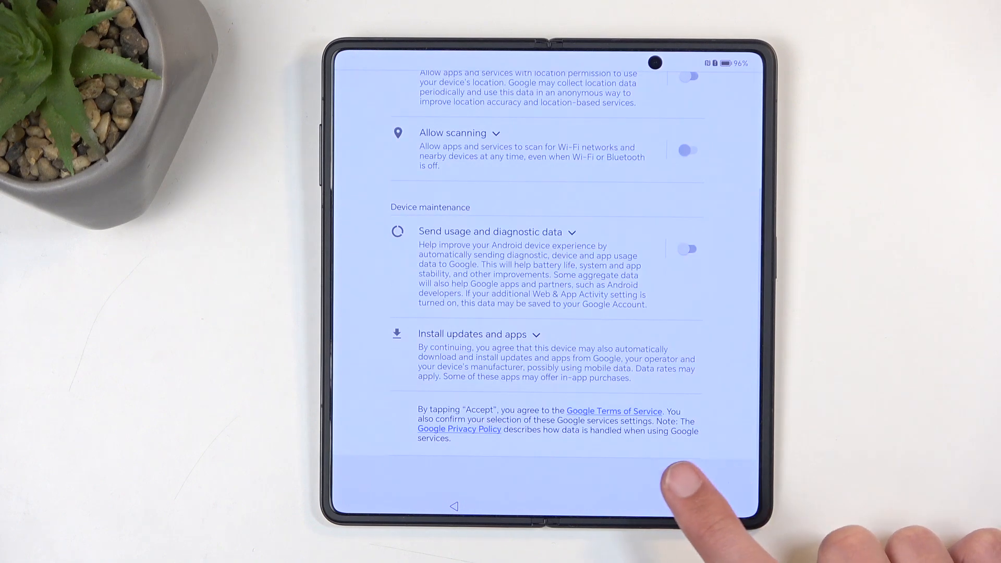
Step: Accept the Google services choices, reaching the HONOR Data & Privacy notice
click(679, 469)
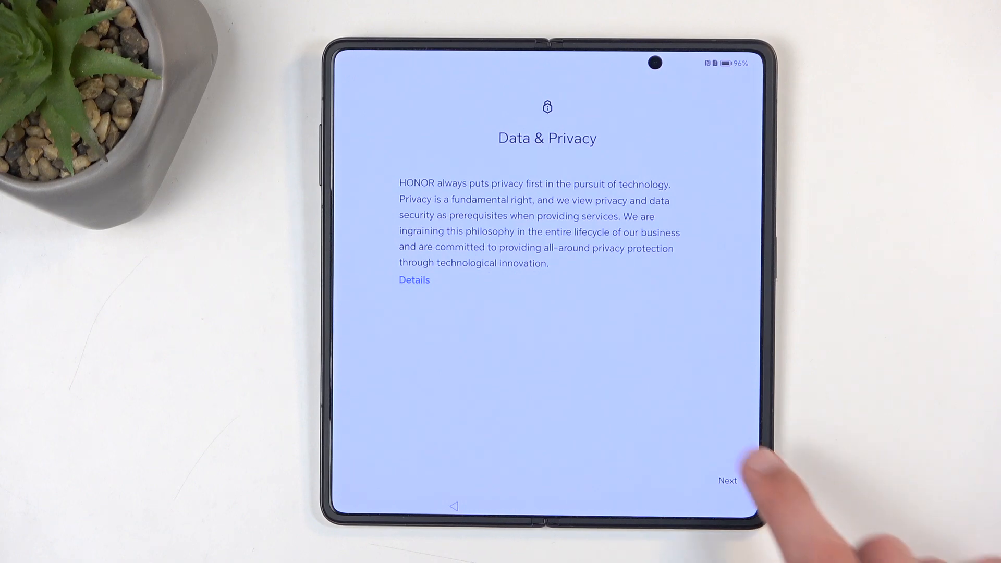
Step: Acknowledge the Data & Privacy notice, reaching the Device protection screen
click(728, 480)
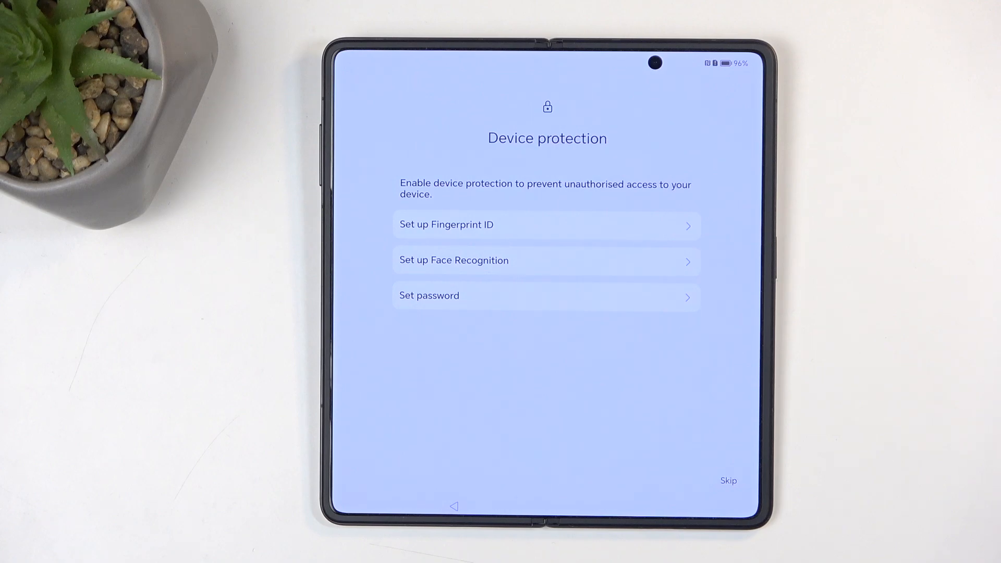
click(728, 480)
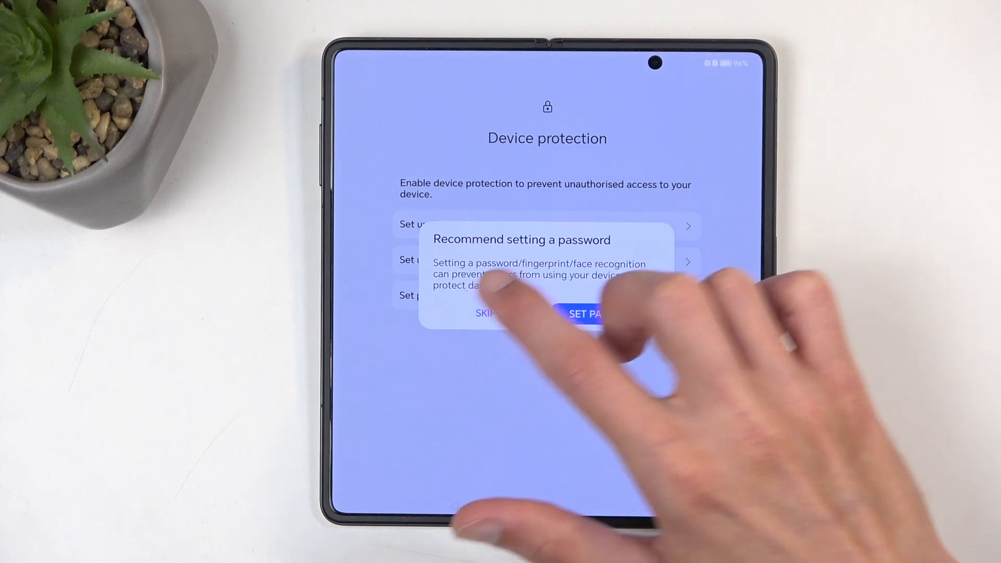
click(485, 313)
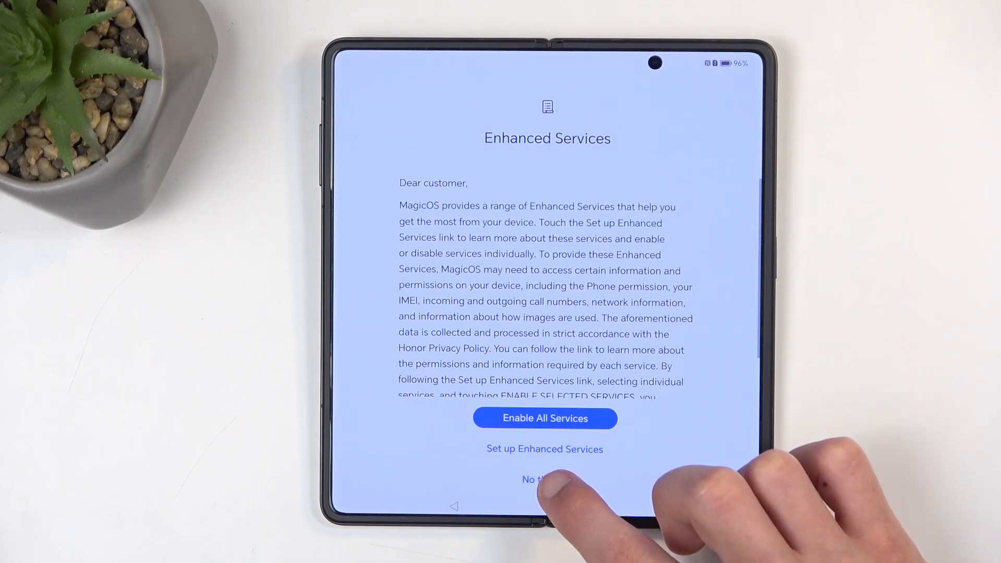
click(533, 480)
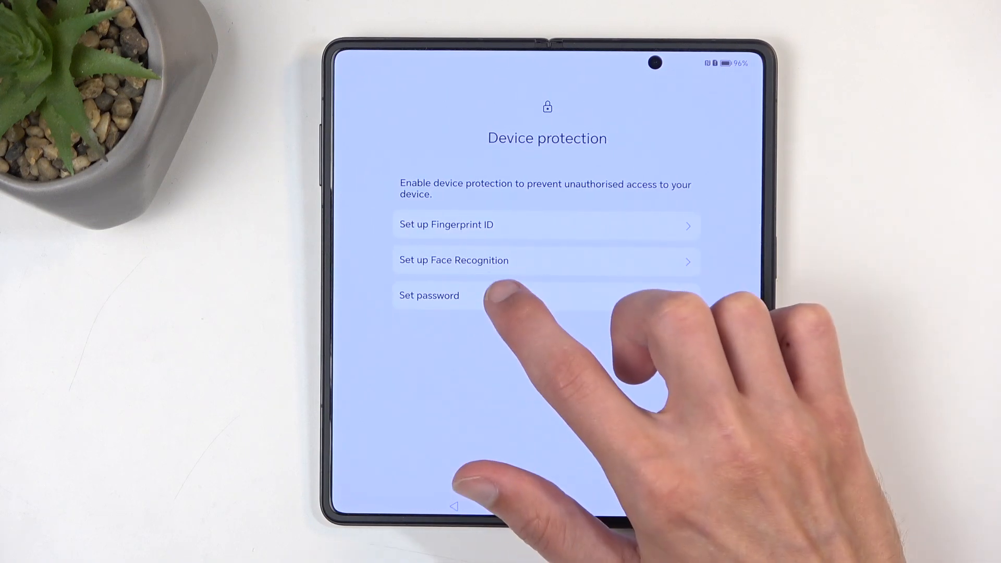
Step: Choose Pattern as the unlock method and confirm the drawn L-shaped pattern
click(429, 295)
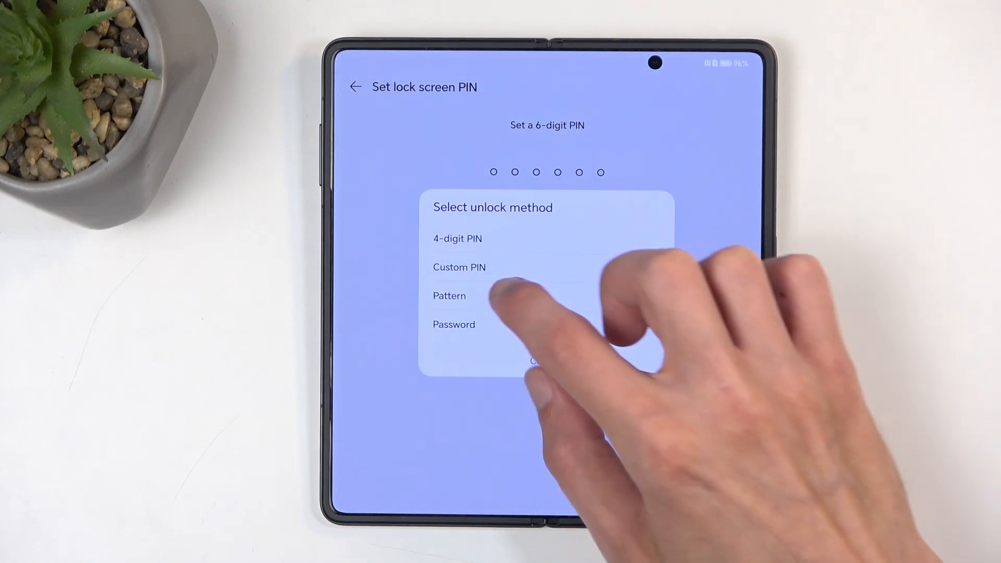
click(449, 296)
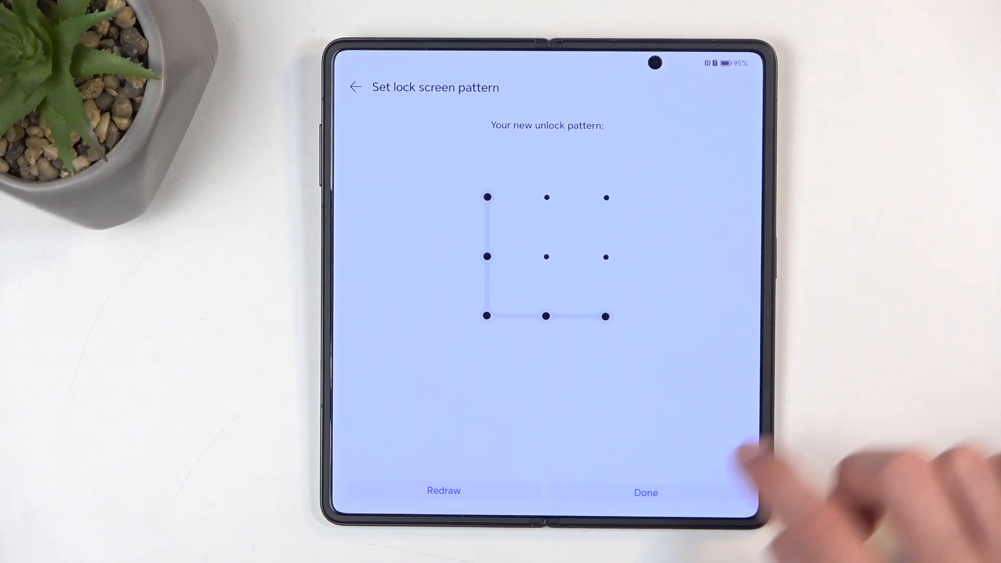
click(645, 492)
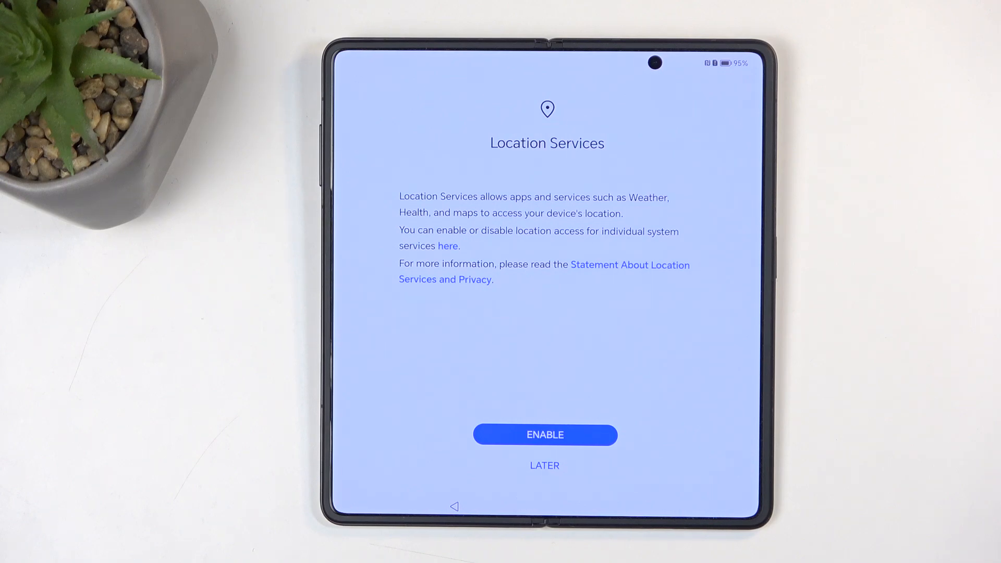
Step: Postpone Location Services with LATER, reaching the software update screen
click(544, 435)
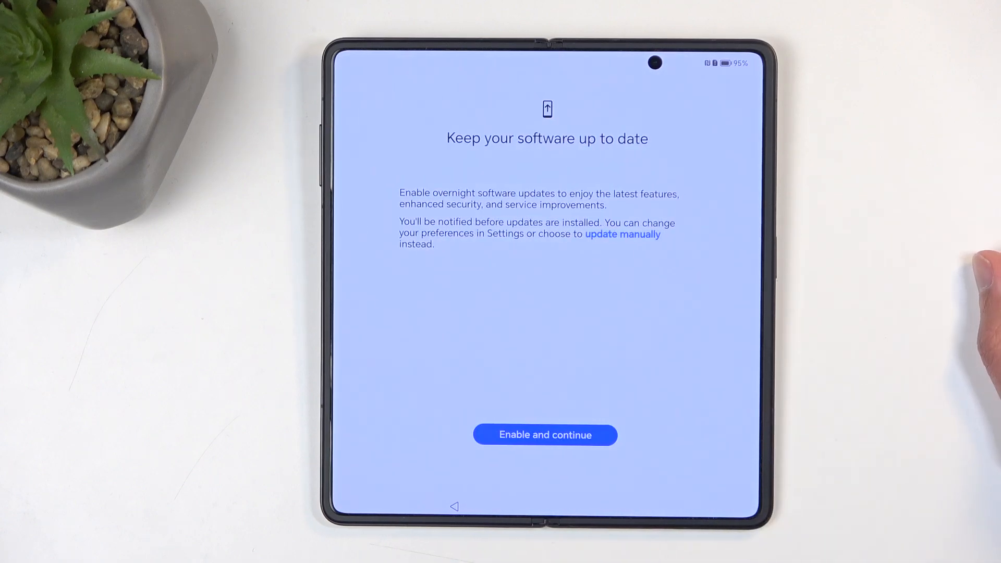
mouse_move(734, 415)
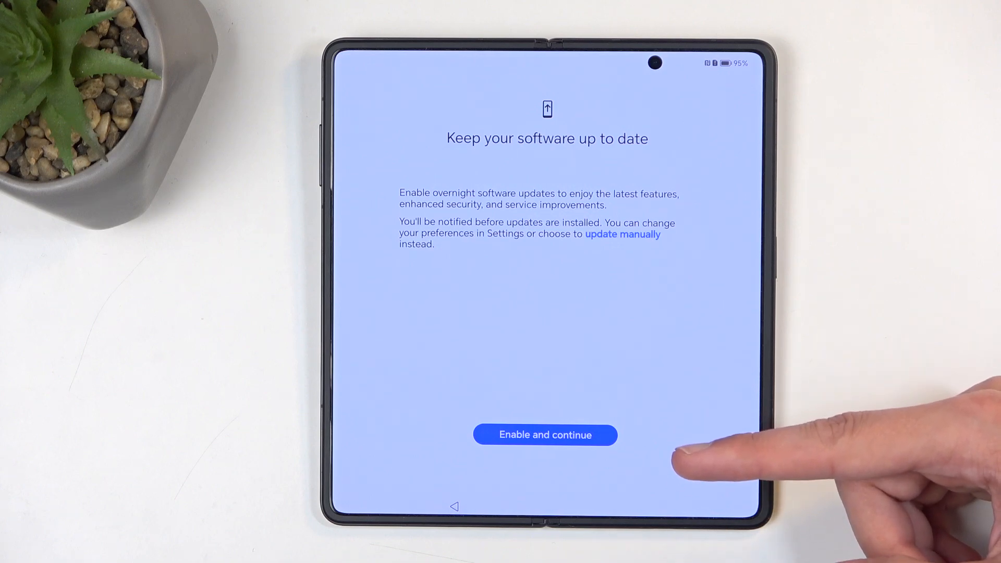
mouse_move(651, 204)
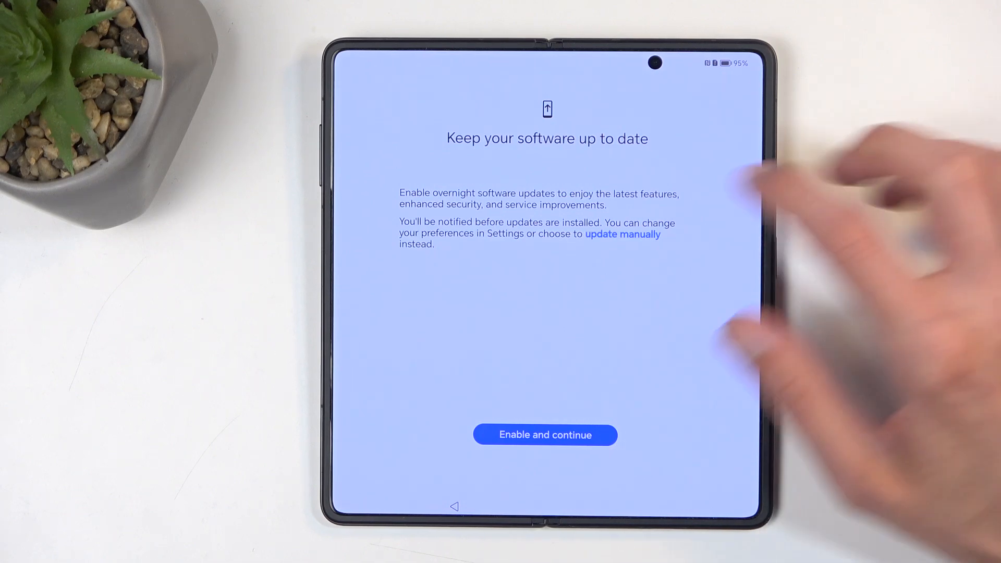
Step: Choose to update manually, skipping overnight updates and reaching System navigation
click(622, 233)
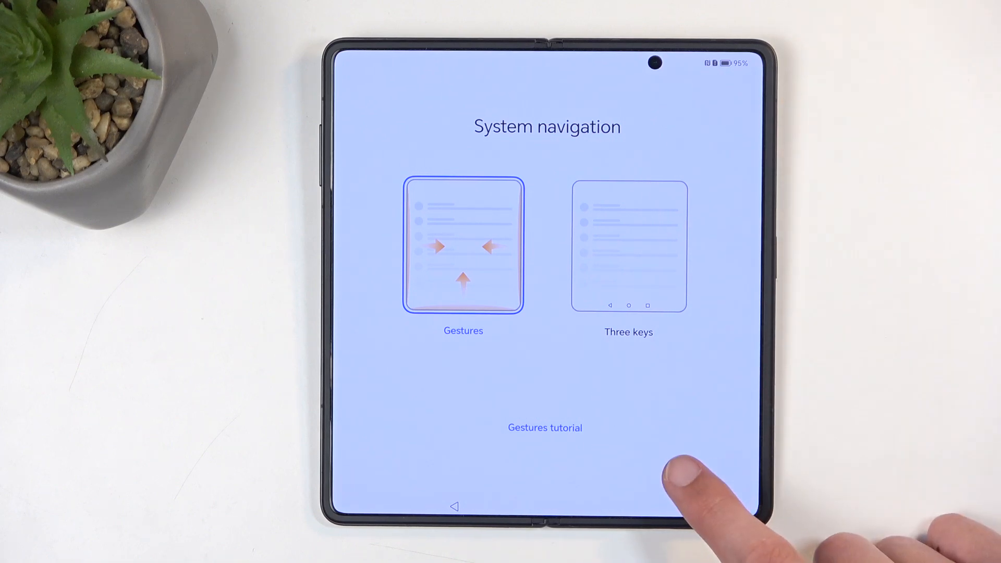
Step: Continue past System navigation with Gestures kept as the navigation method
click(683, 472)
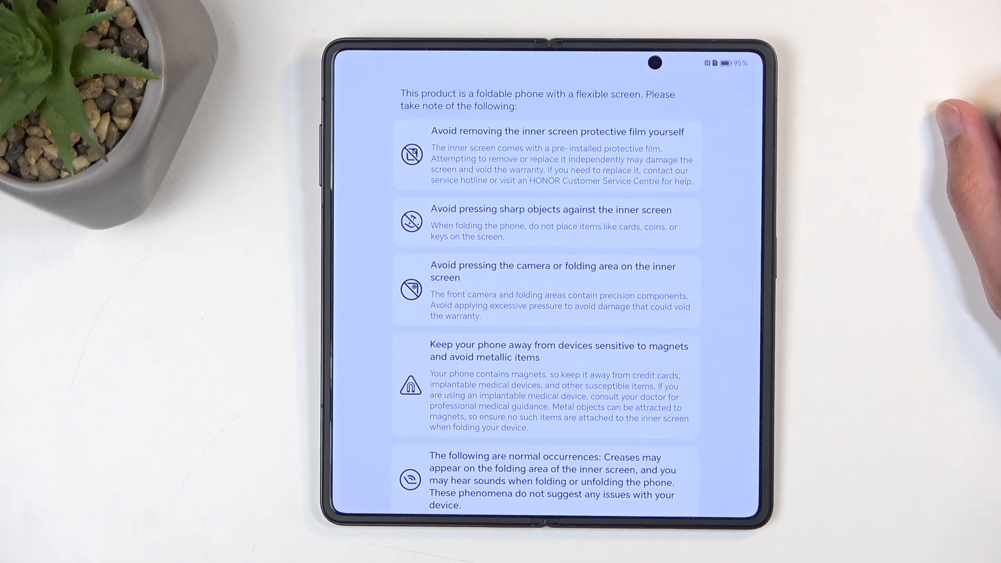
mouse_move(944, 128)
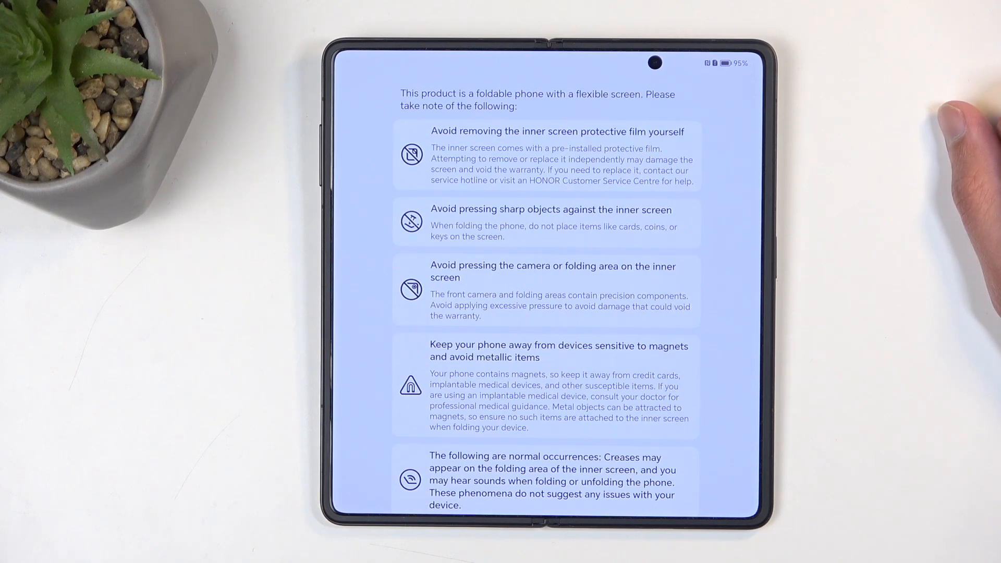
mouse_move(926, 115)
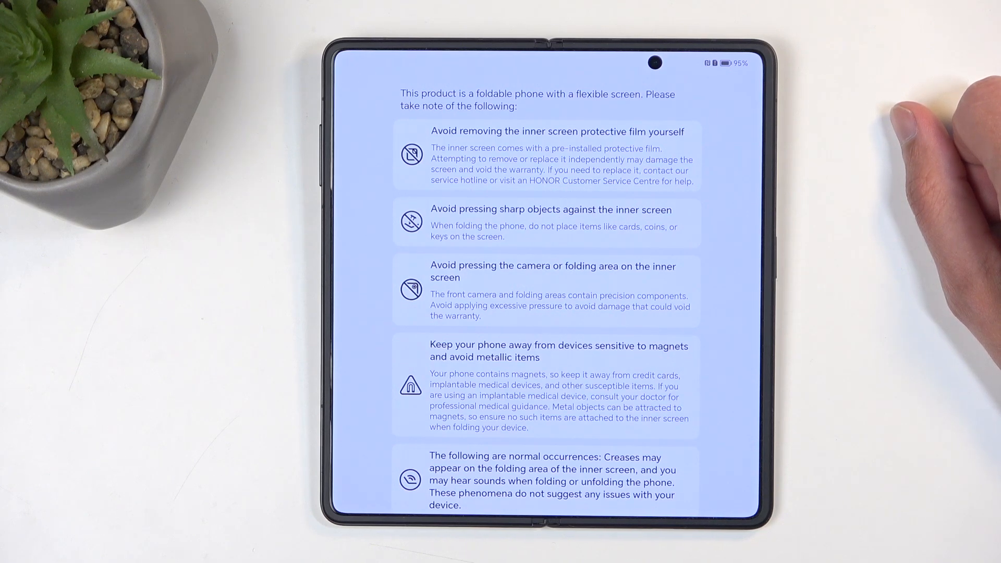
mouse_move(926, 287)
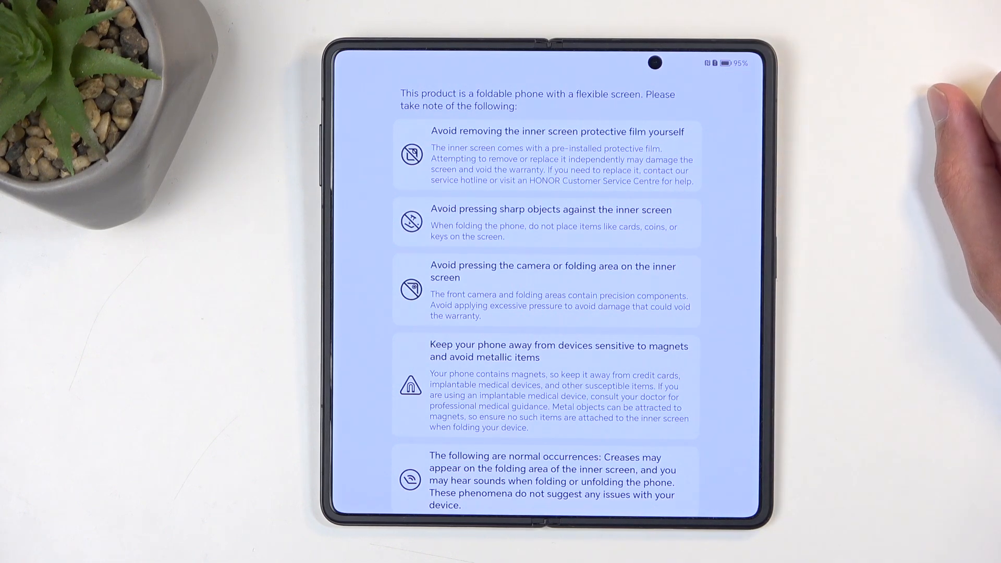
Step: Scroll the foldable precautions page down until the Finish button appears
scroll(down, 3)
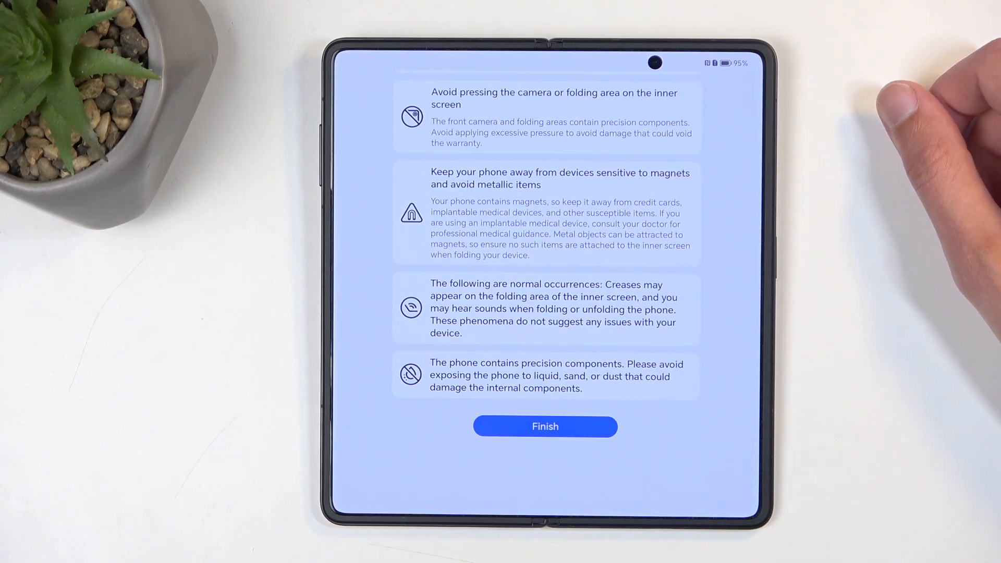
mouse_move(907, 115)
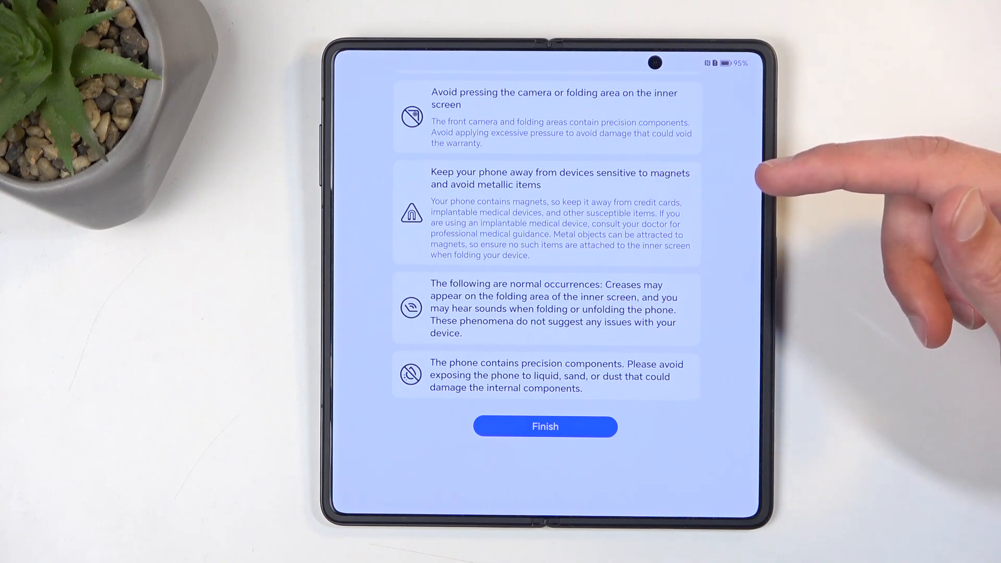
mouse_move(765, 185)
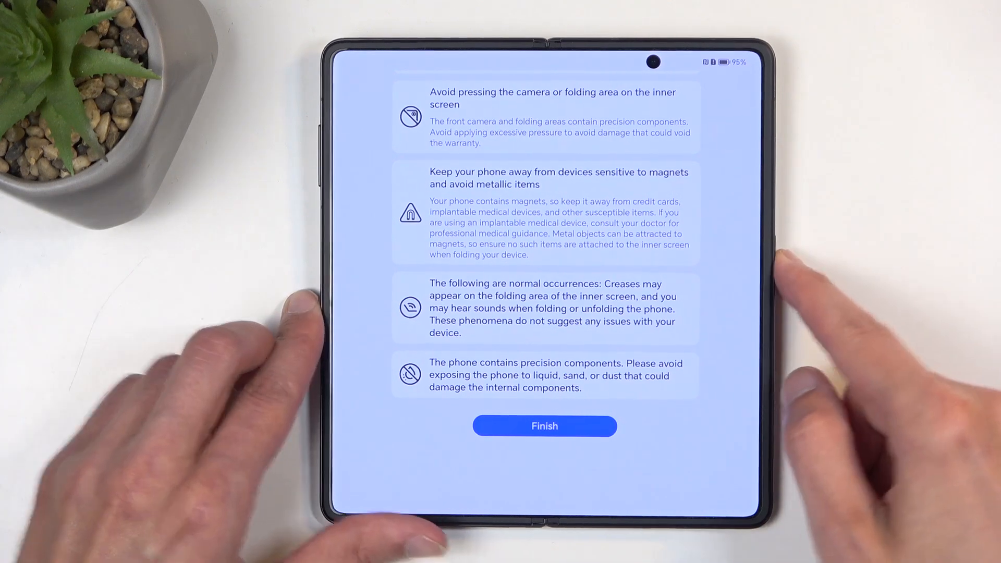
Step: Finish setup, then draw the L-shaped pattern on the lock screen, which is rejected as incorrect
click(544, 426)
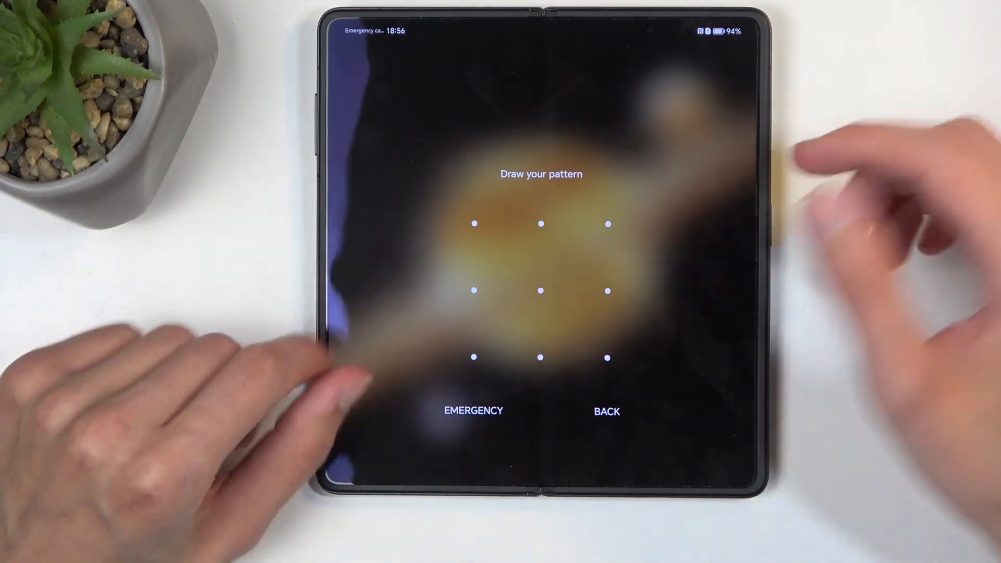
drag(475, 224, 607, 358)
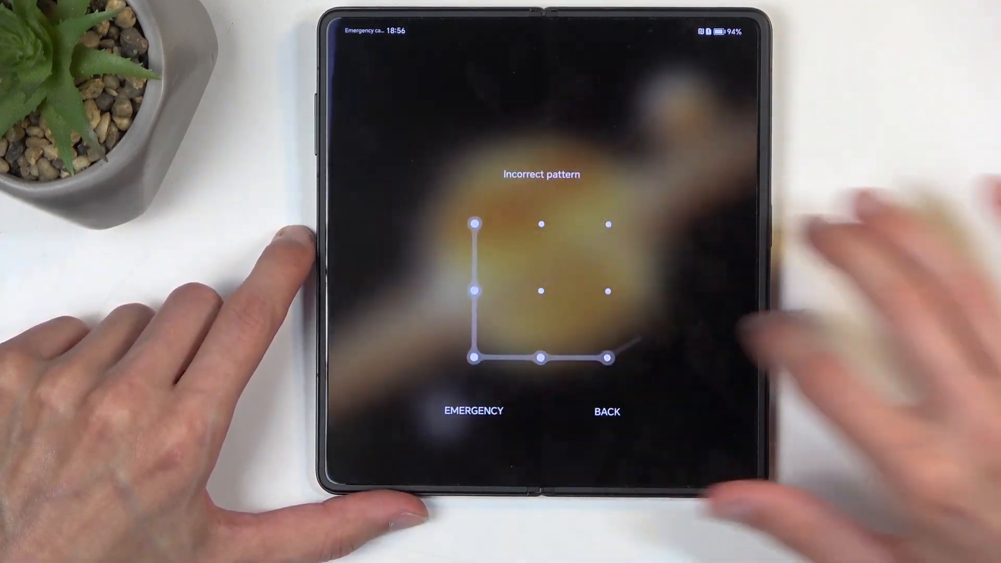